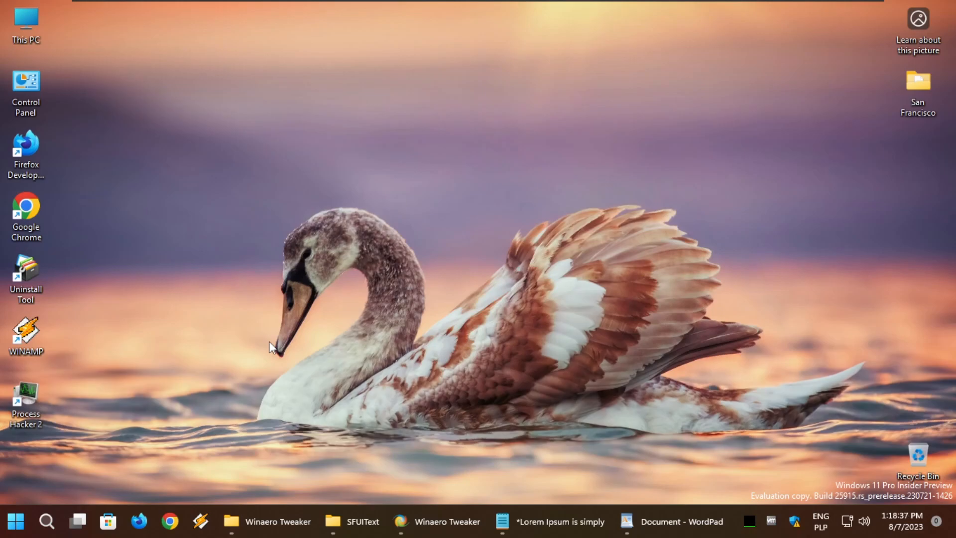
Add a new line after the paragraph in the WordPad sample document, then minimize it
left_click(670, 521)
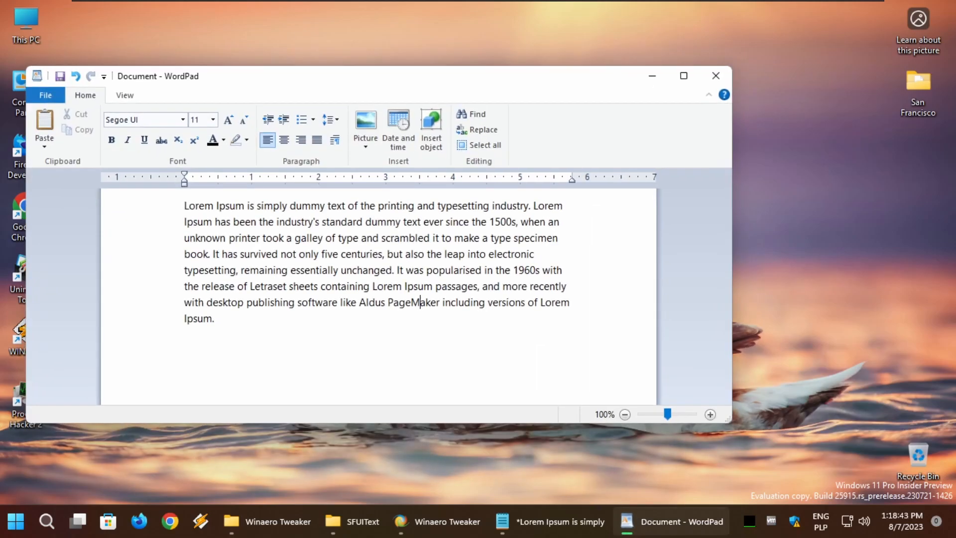
key("Return")
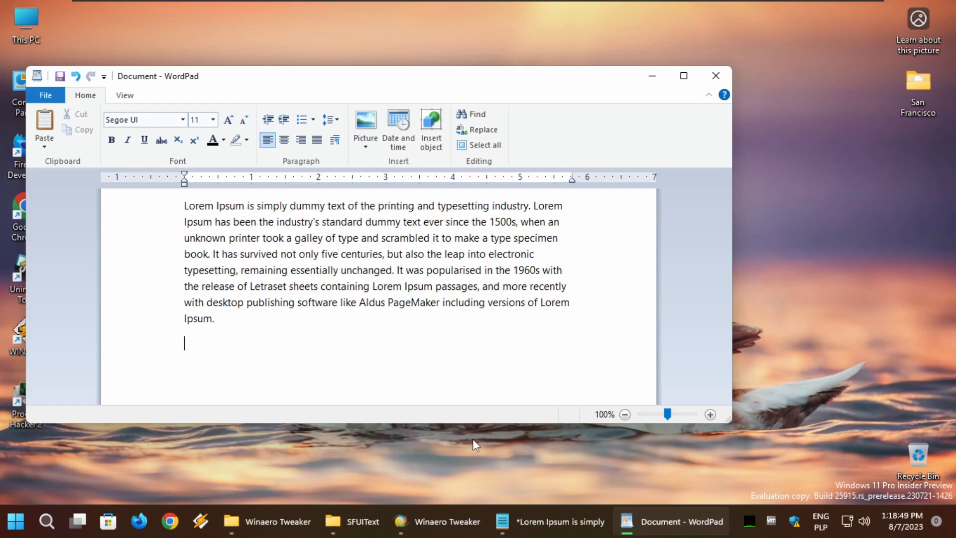
left_click(548, 521)
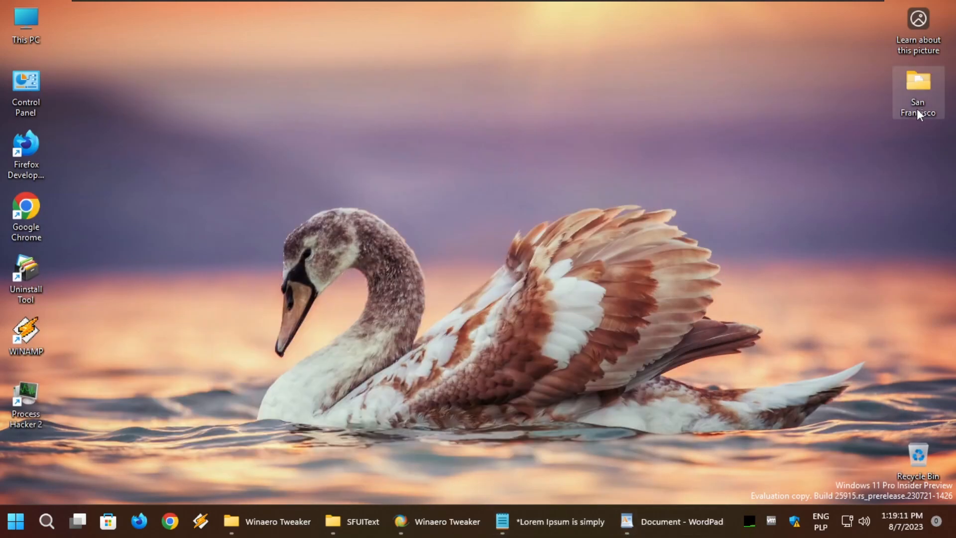
Open SFUIText-Regular.otf from San Francisco > SFUIText, preview and install it, then close the preview
double_click(917, 85)
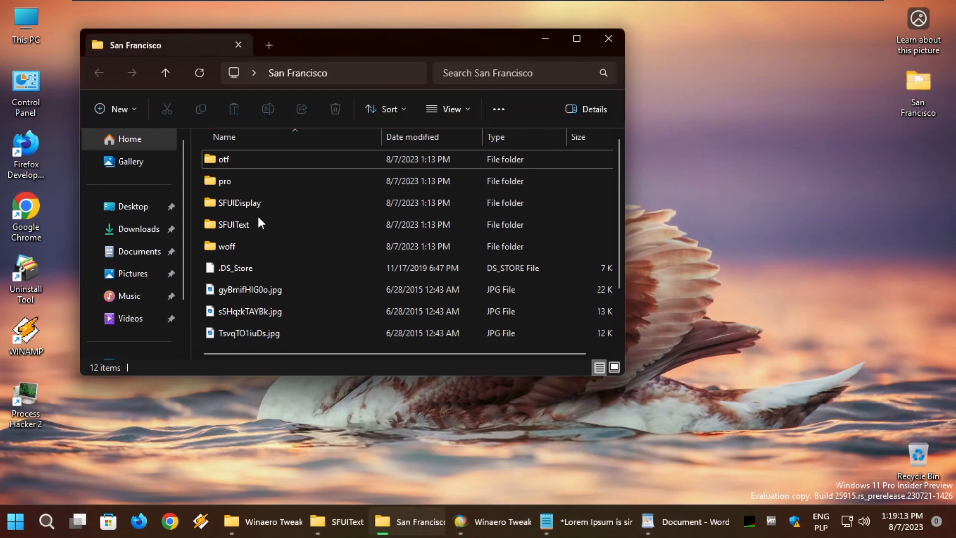
left_click(233, 224)
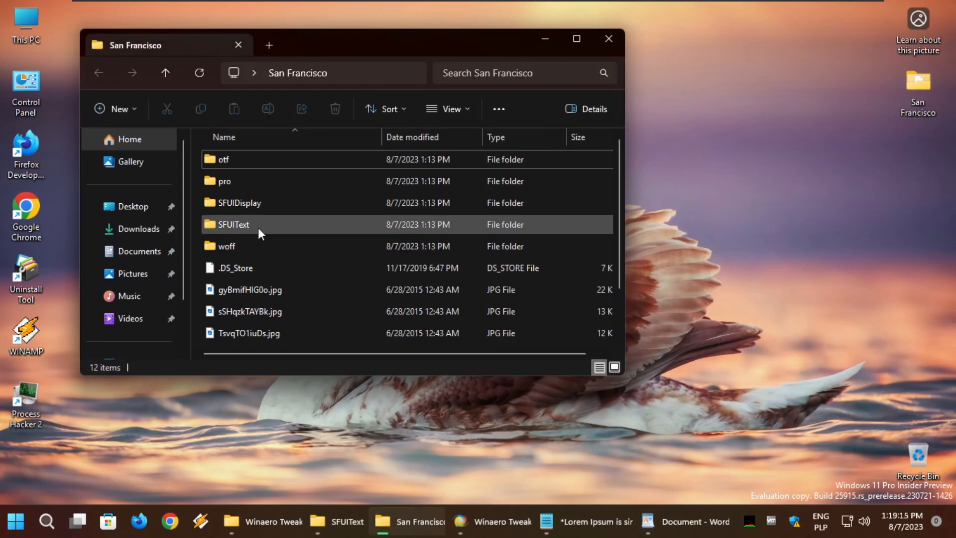
double_click(233, 224)
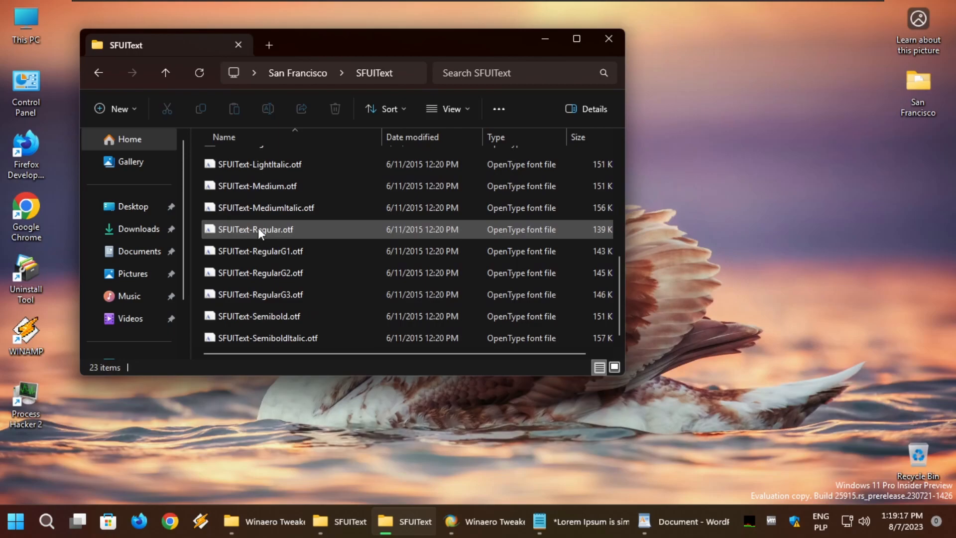
left_click(255, 229)
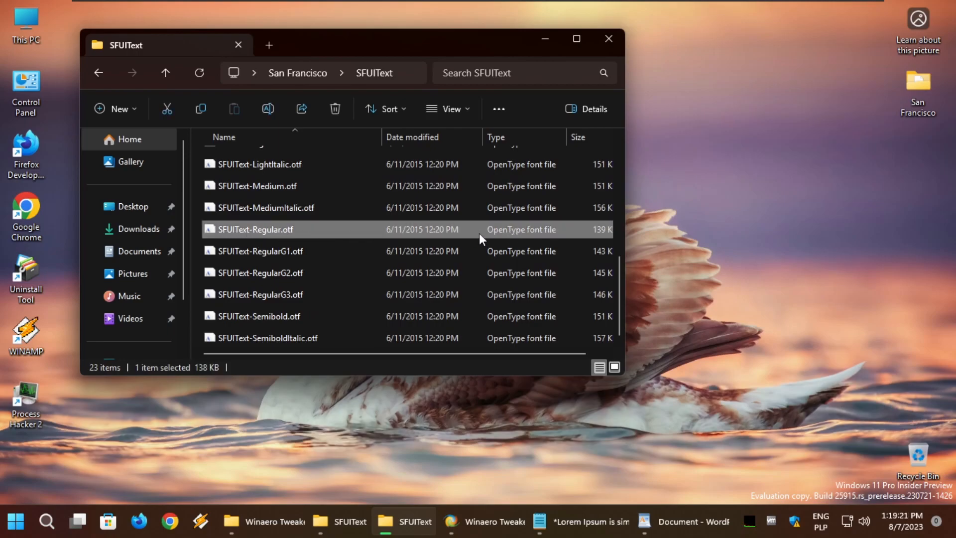
double_click(254, 229)
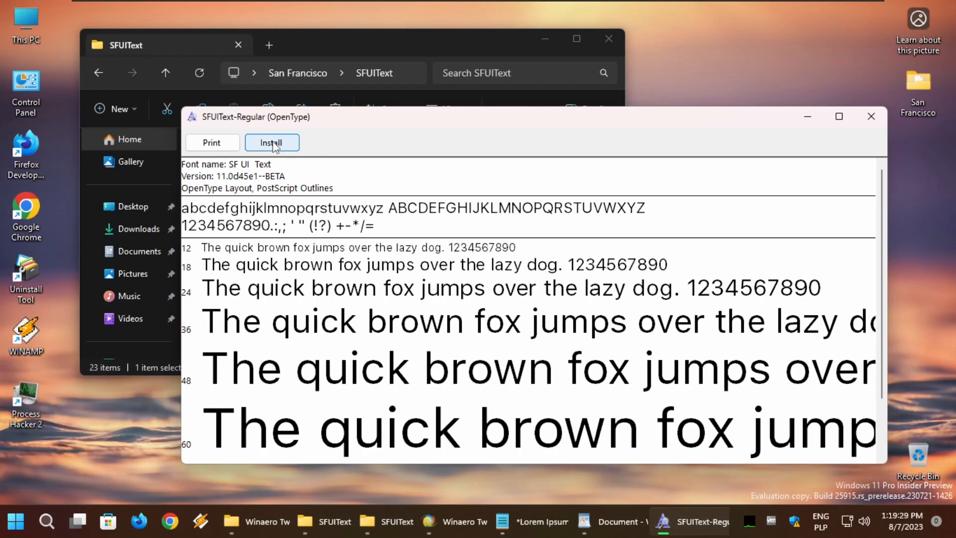
mouse_move(924, 142)
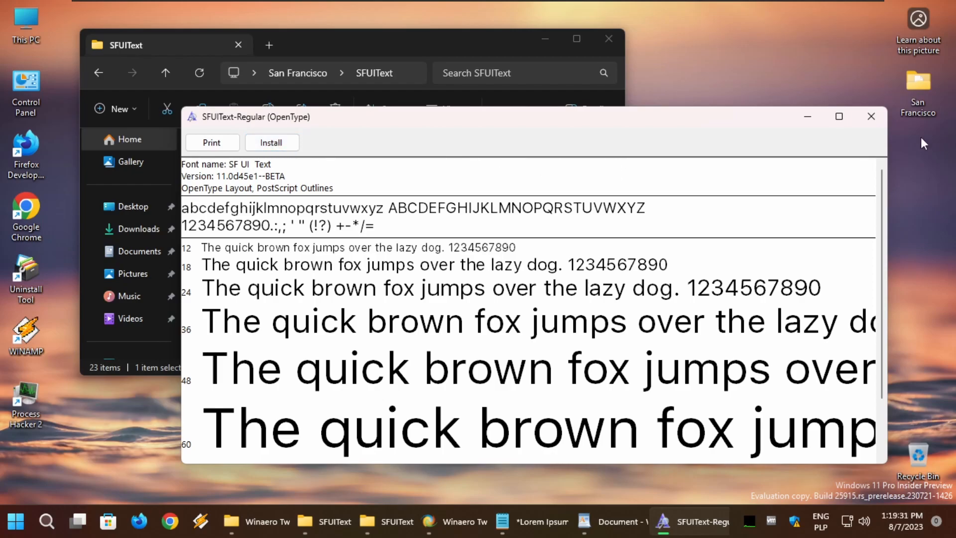
left_click(870, 116)
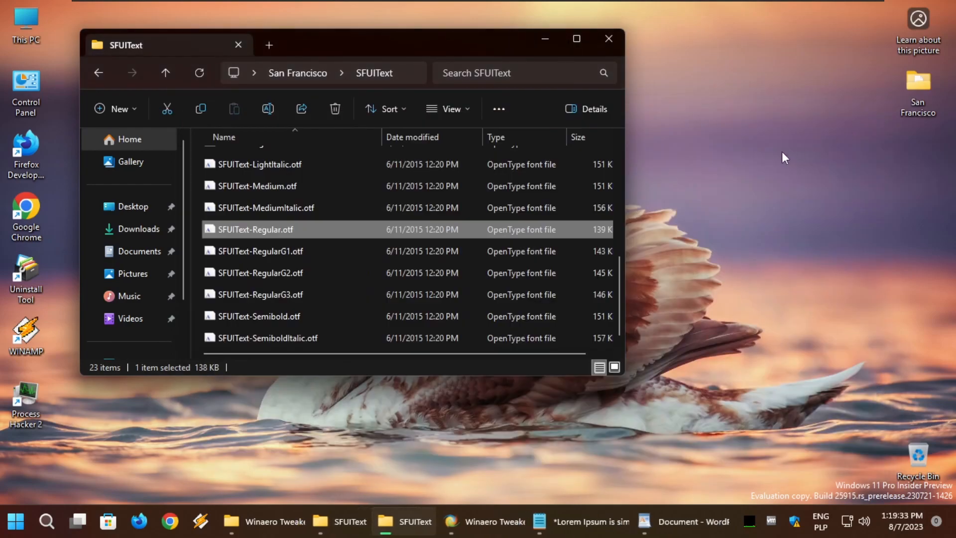
mouse_move(451, 521)
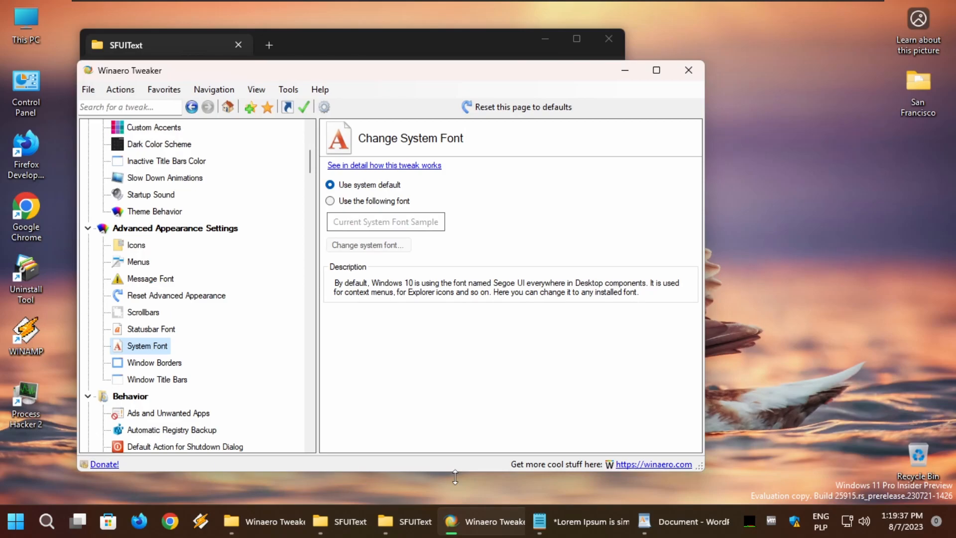
mouse_move(196, 211)
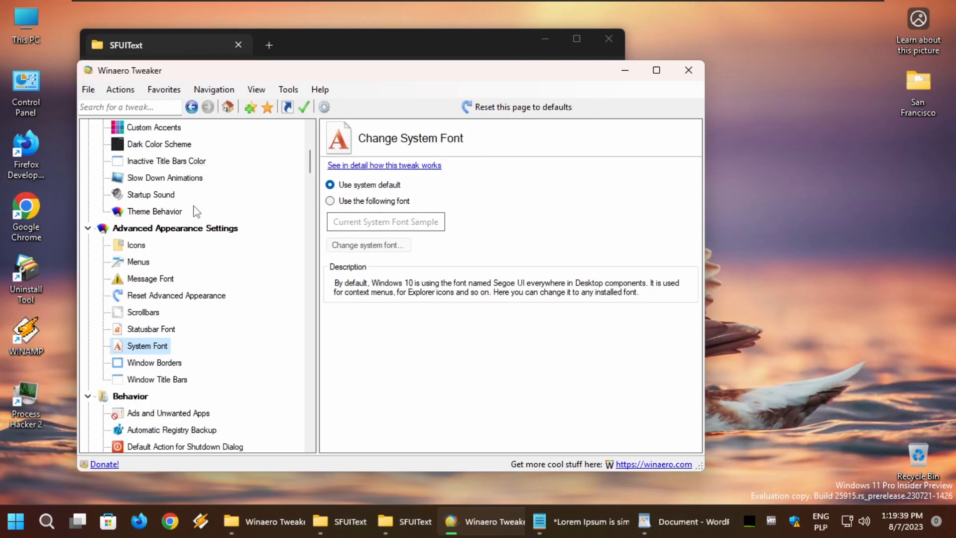
mouse_move(147, 345)
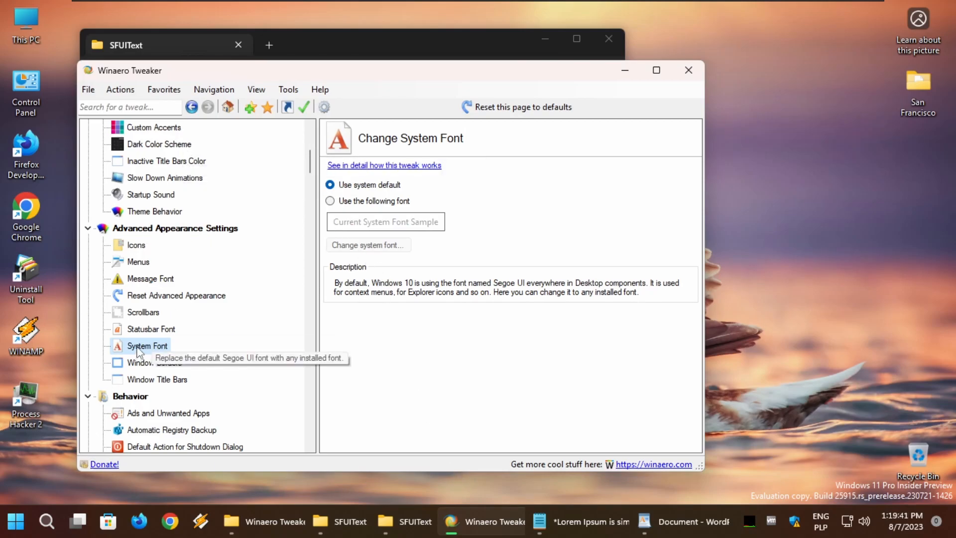
mouse_move(362, 204)
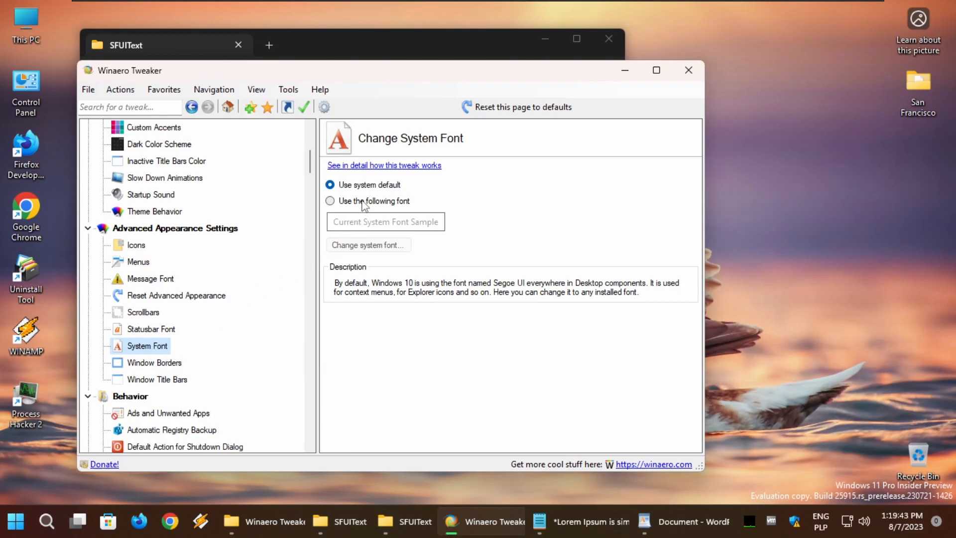
Choose 'Use the following font', browse the Installed Fonts list for SF UI Text, then close it
left_click(329, 201)
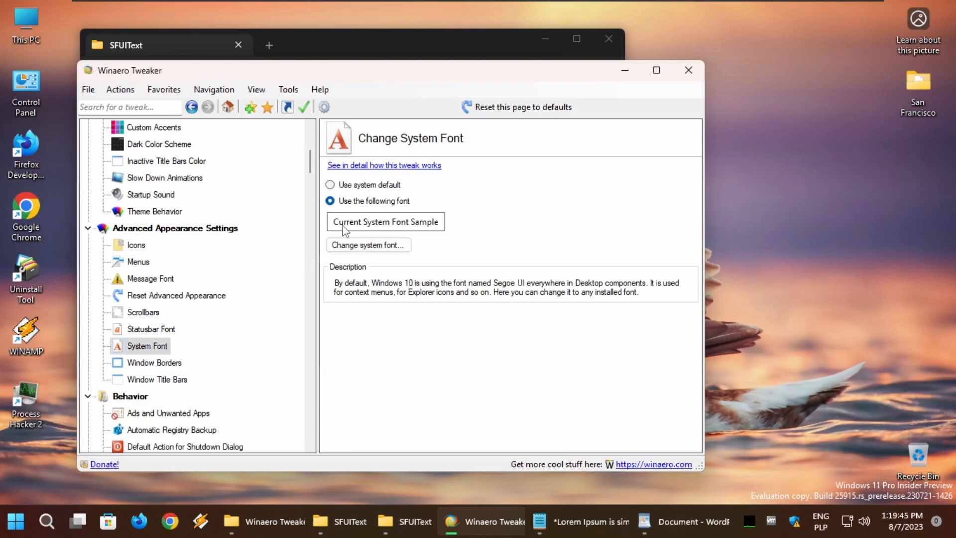
left_click(369, 245)
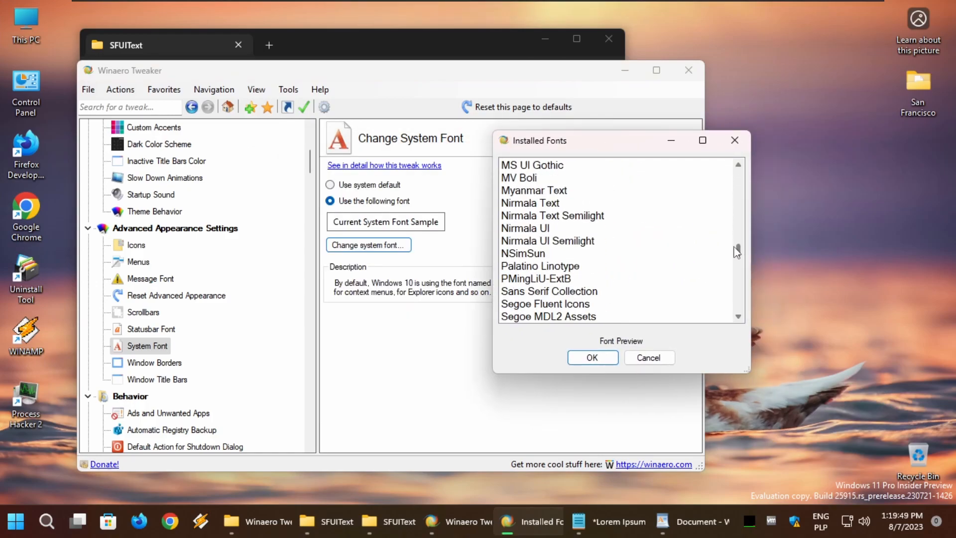
scroll("up", 3)
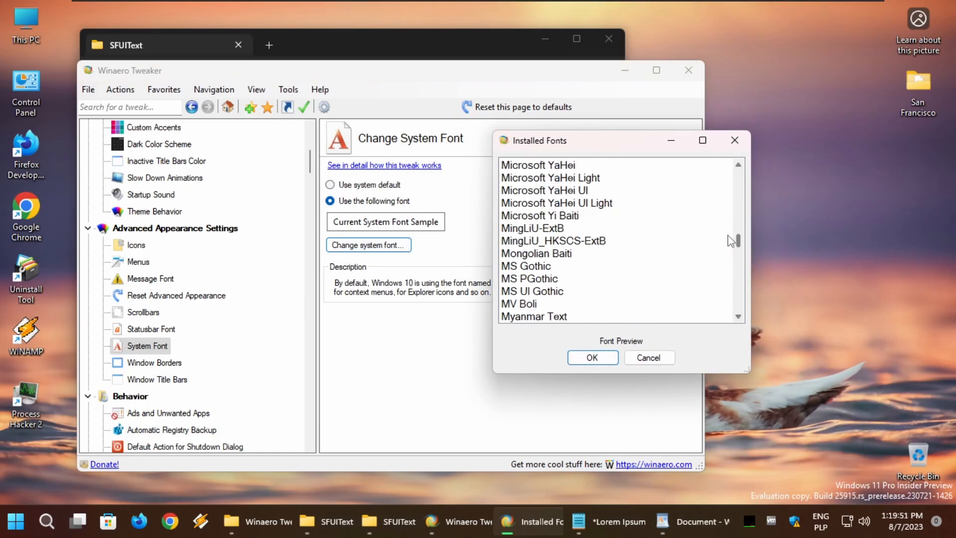
scroll("down", 3)
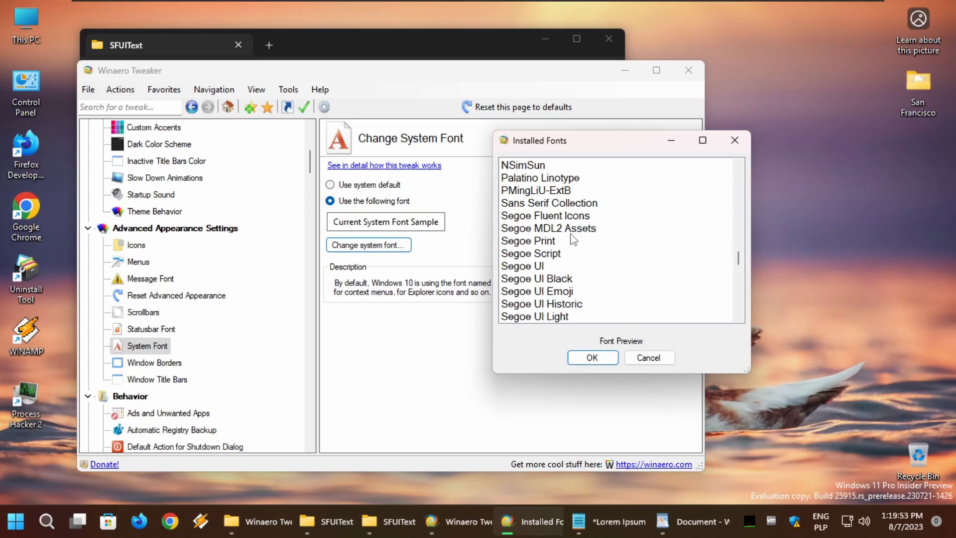
scroll("down", 3)
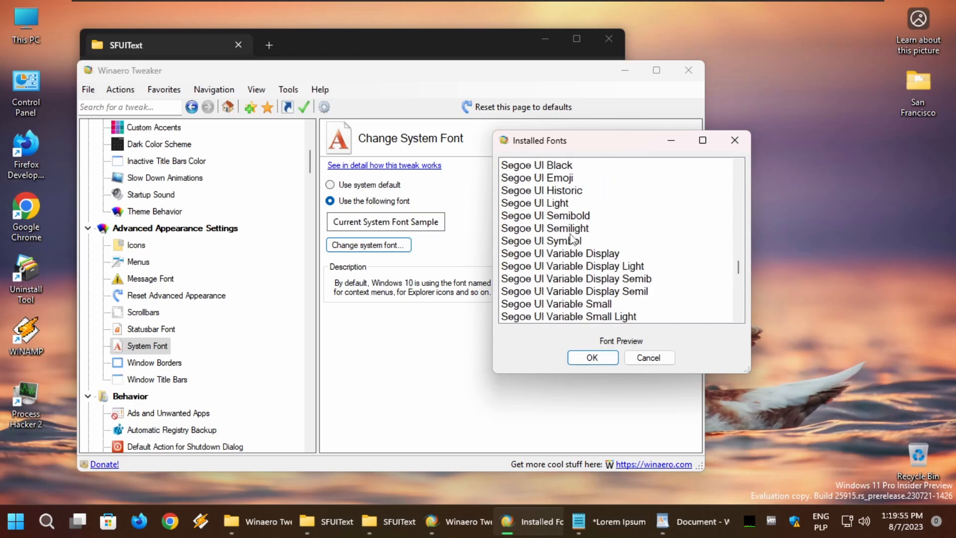
scroll("up", 3)
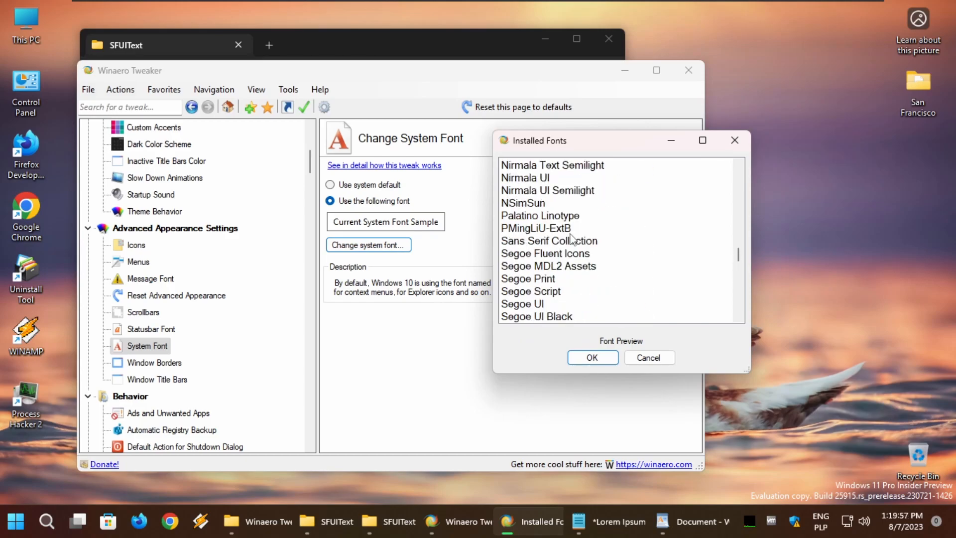
scroll("down", 3)
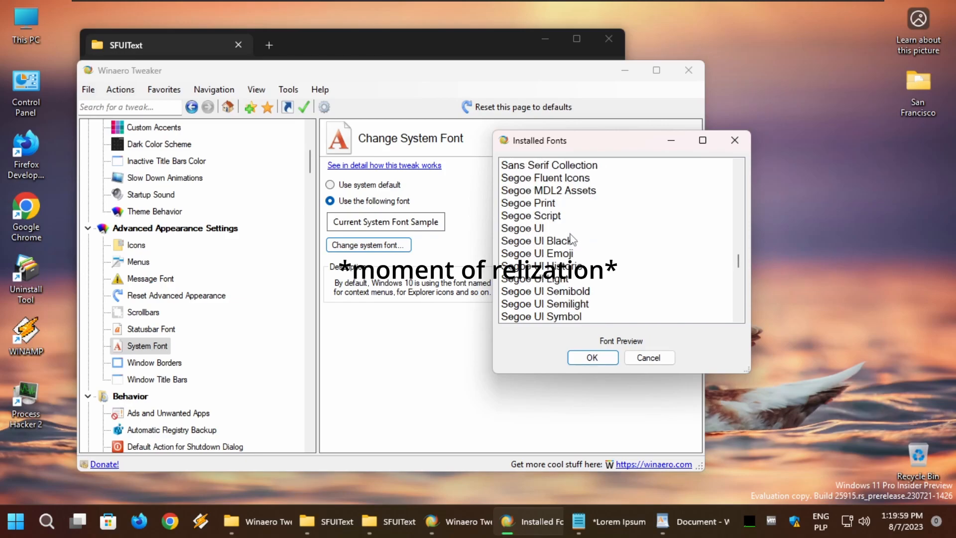
scroll("down", 3)
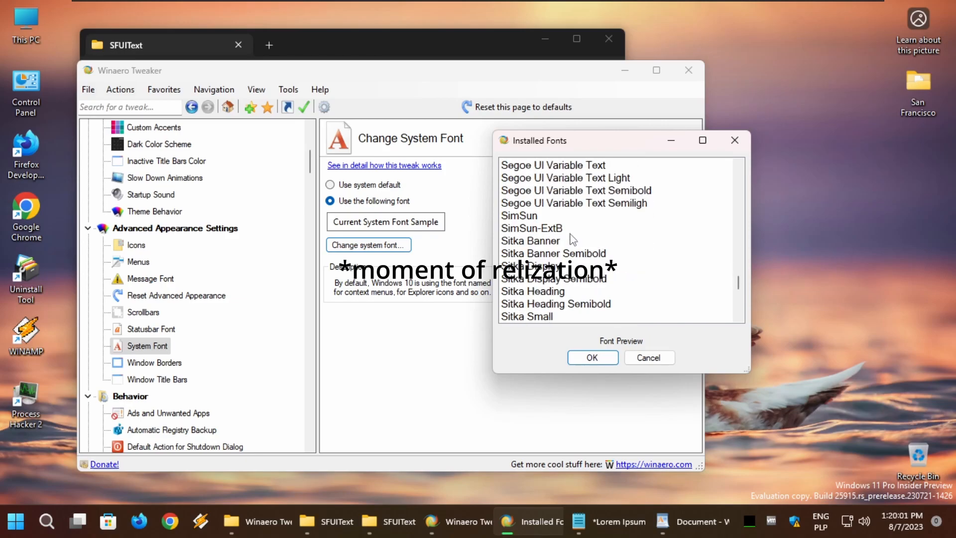
left_click(648, 358)
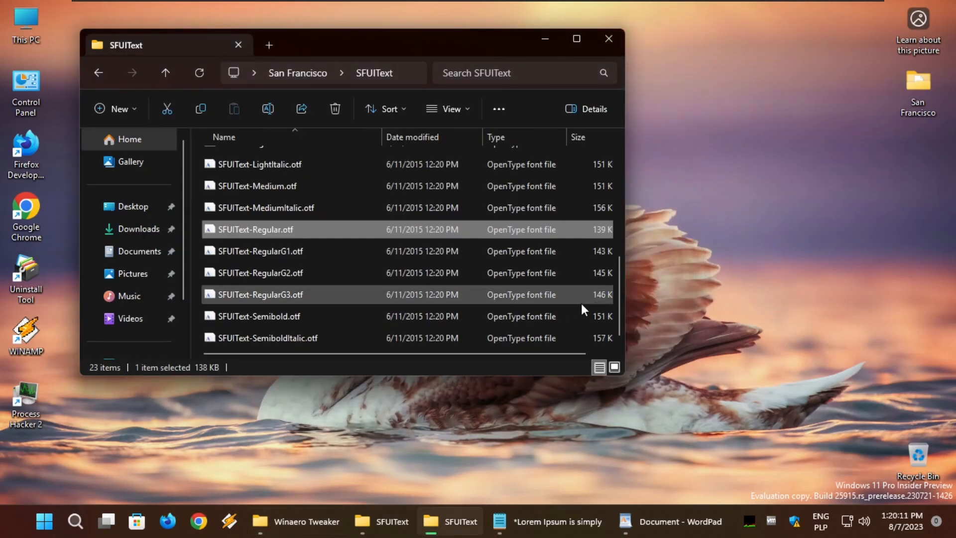
On the System Font page pick SF UI Text from Installed Fonts, confirm it and sign out
left_click(285, 521)
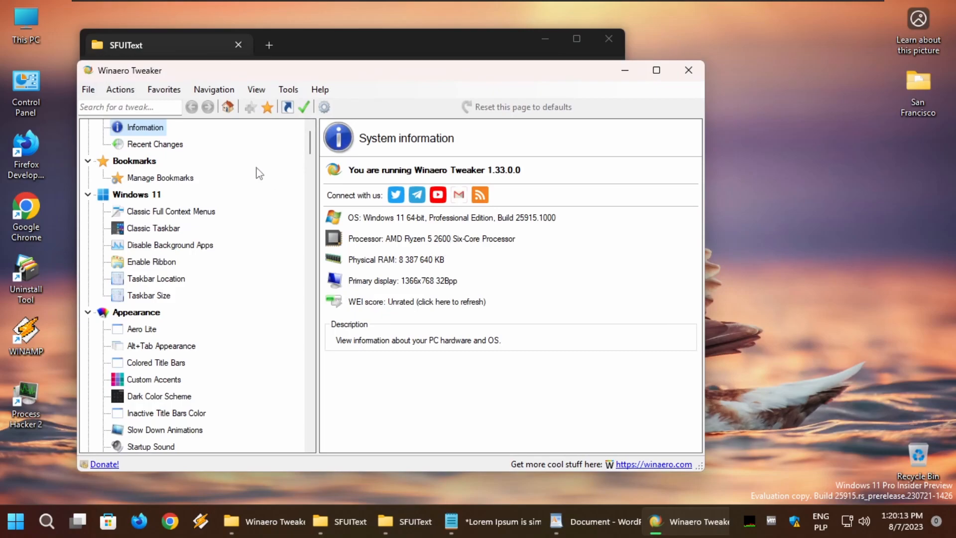
scroll("down", 3)
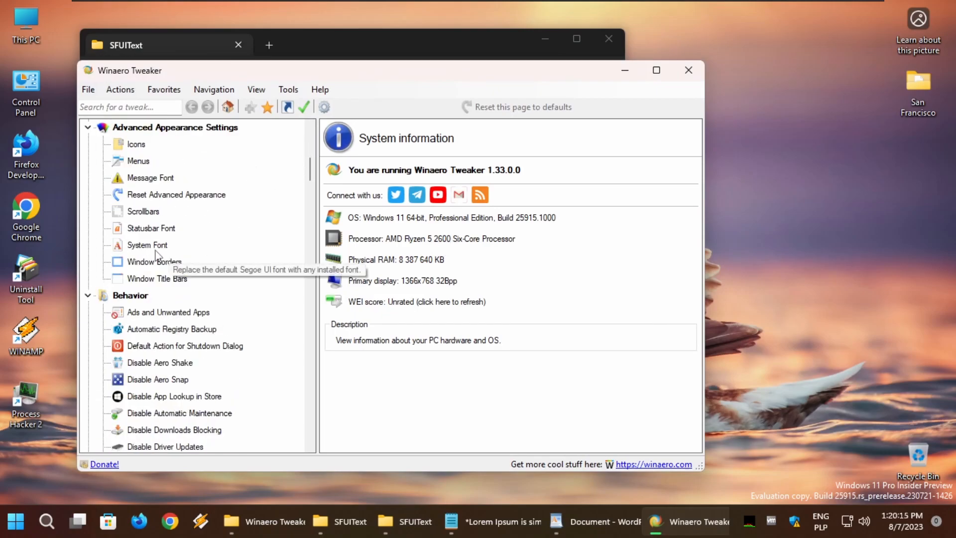
left_click(147, 245)
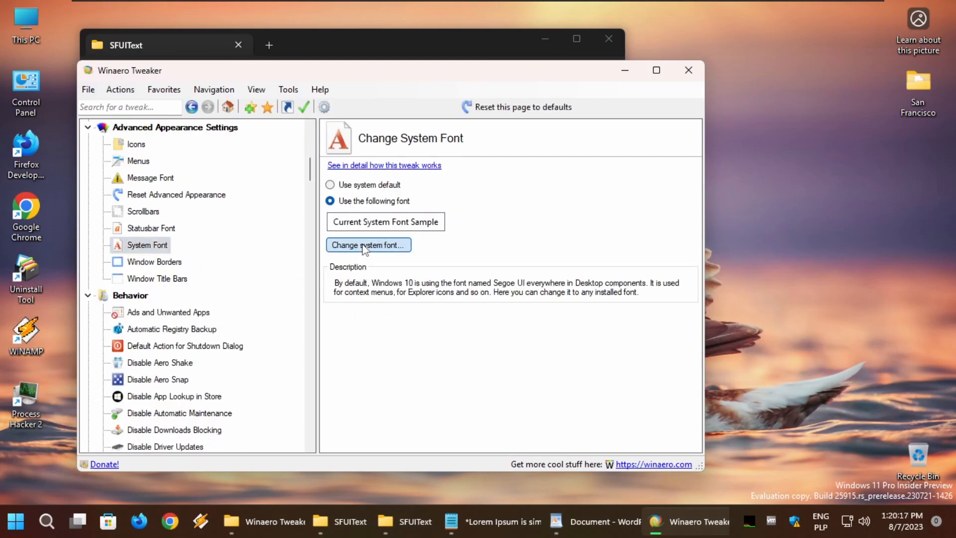
left_click(368, 245)
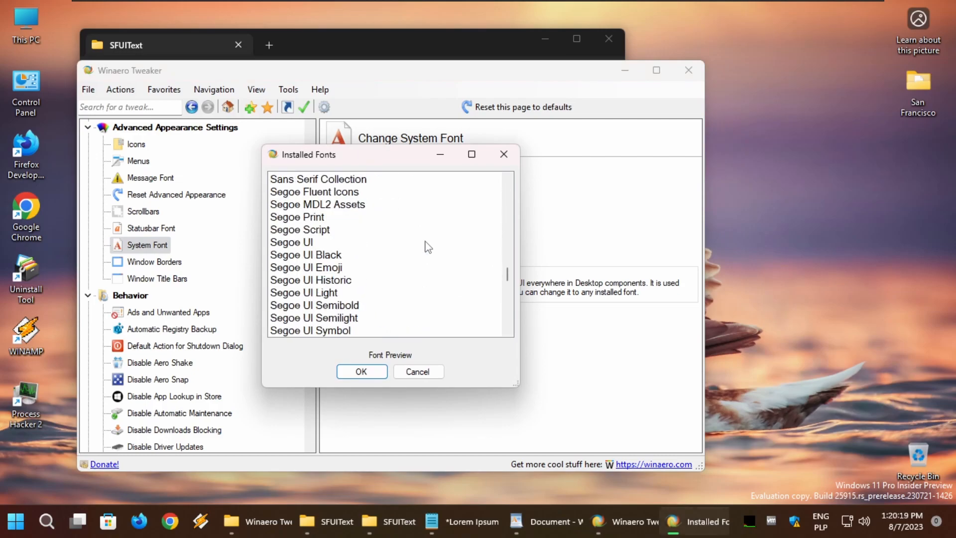
scroll("down", 3)
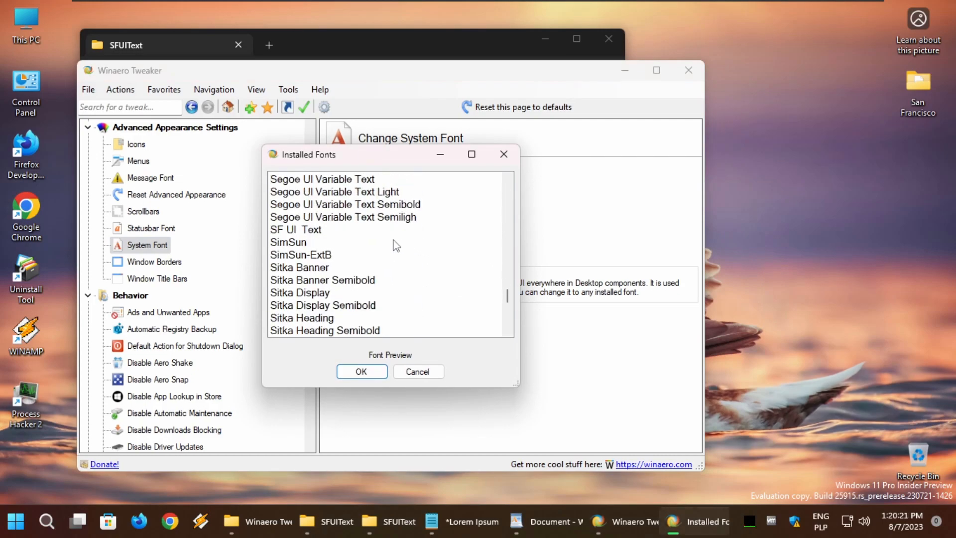
left_click(296, 229)
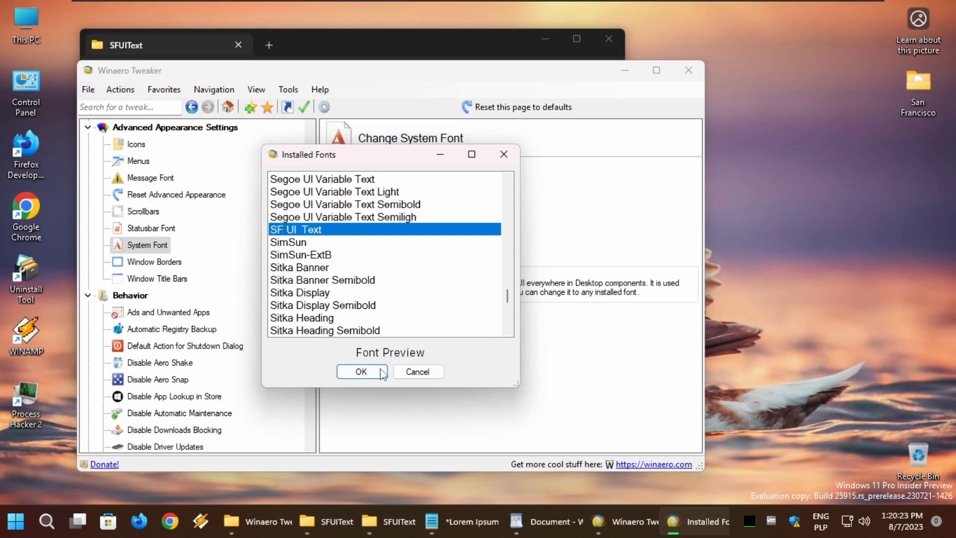
left_click(360, 371)
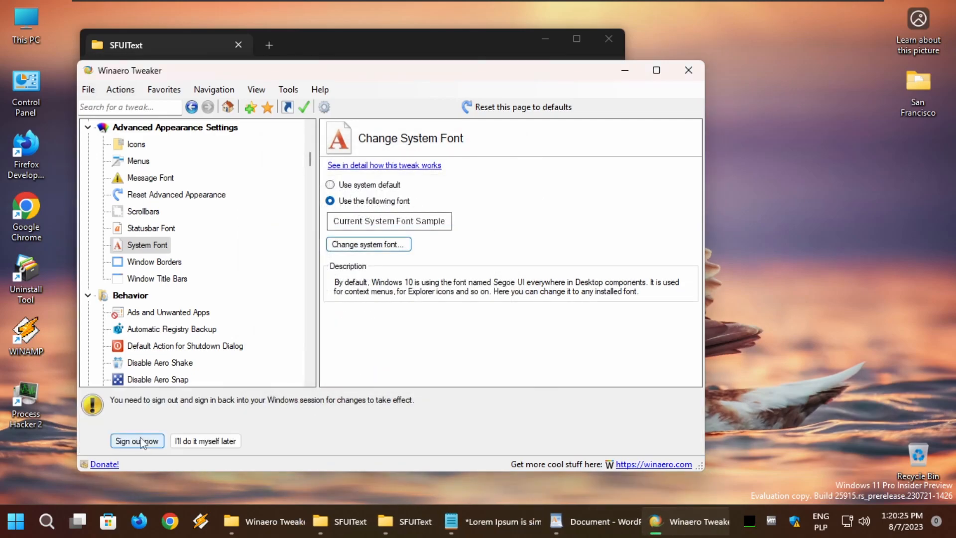
left_click(137, 441)
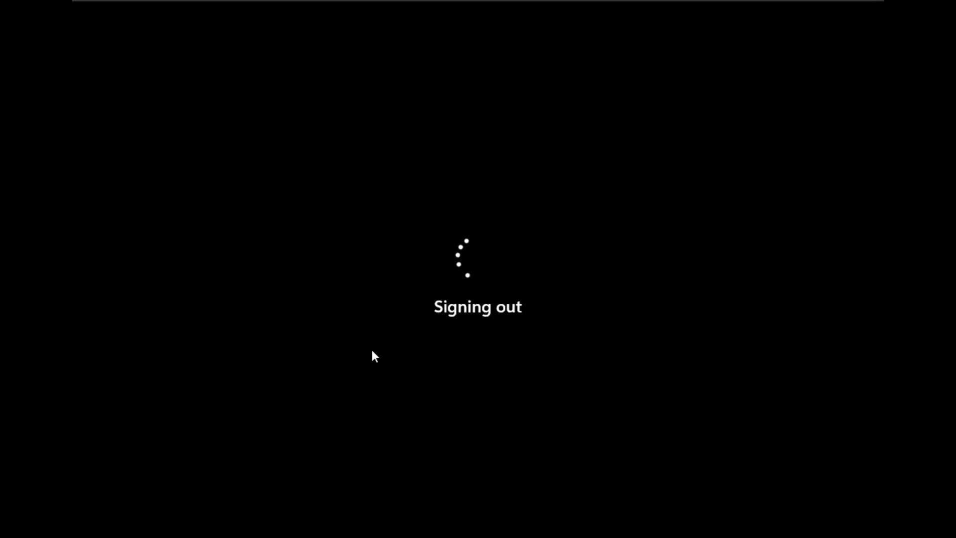
mouse_move(475, 263)
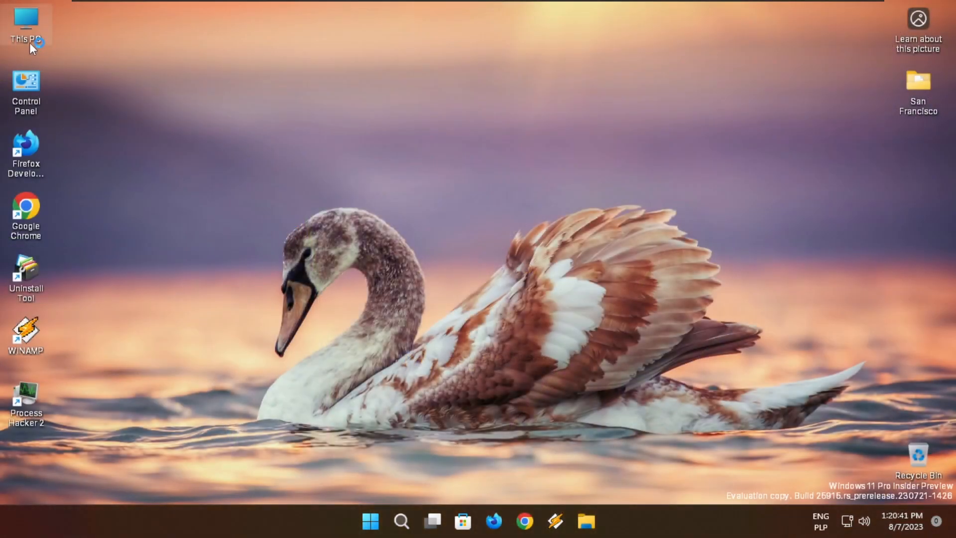
Open This PC, then set Display resolution to 1920 × 1080 from the desktop menu and keep it
double_click(26, 26)
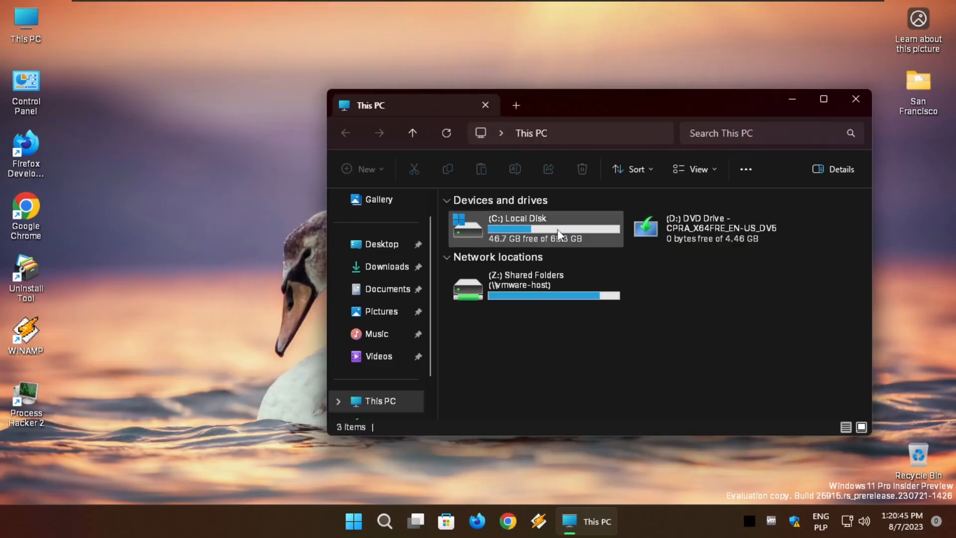
mouse_move(182, 205)
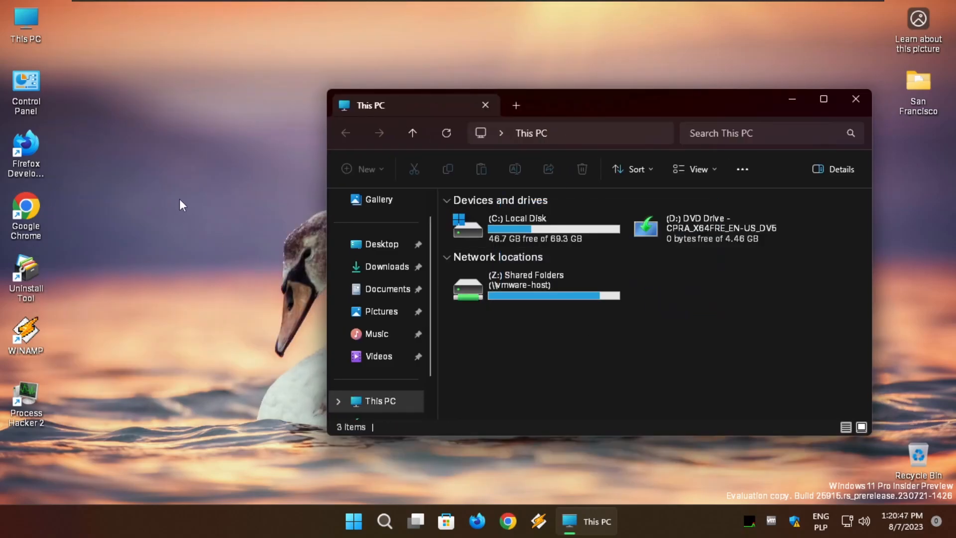
right_click(183, 205)
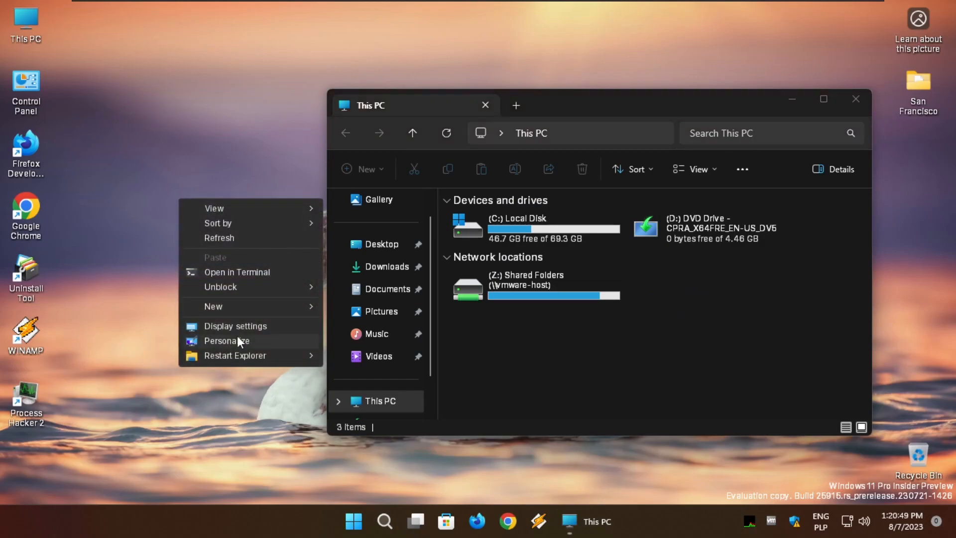
left_click(226, 341)
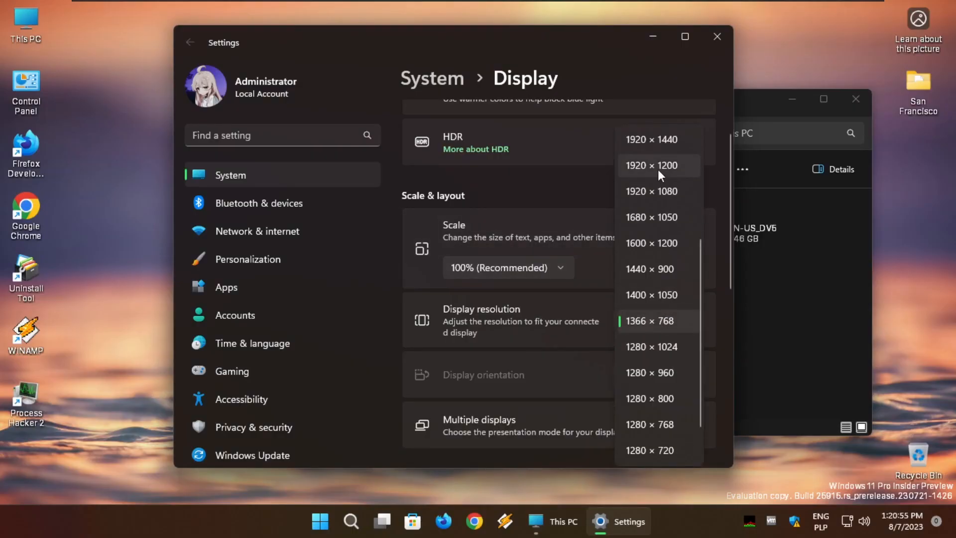
left_click(650, 192)
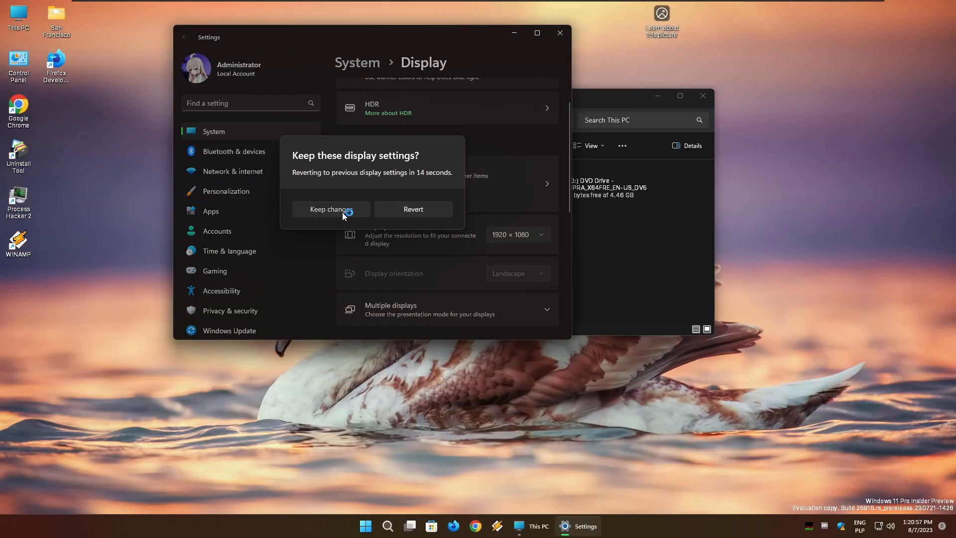
left_click(330, 210)
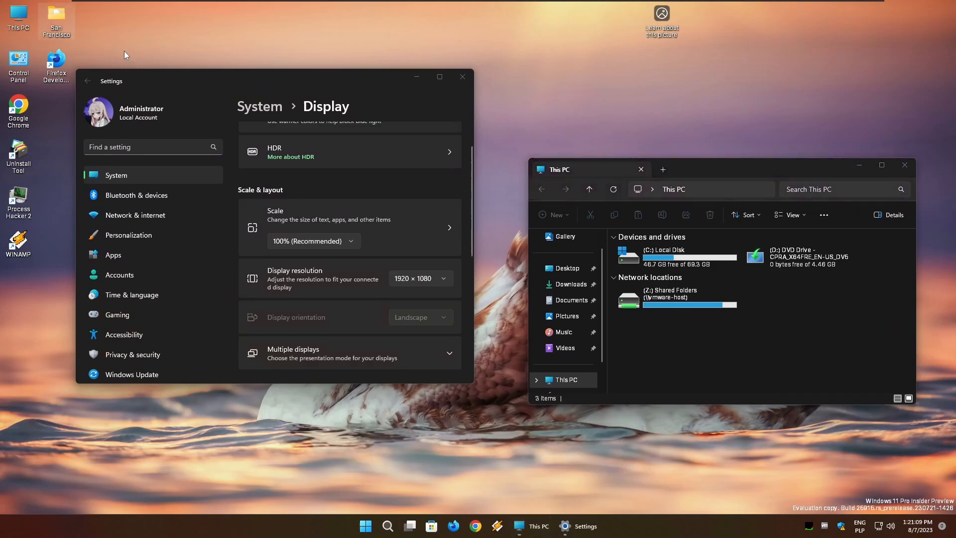
Open San Francisco > SFUIText from the desktop and browse its Regular .otf font files
double_click(56, 17)
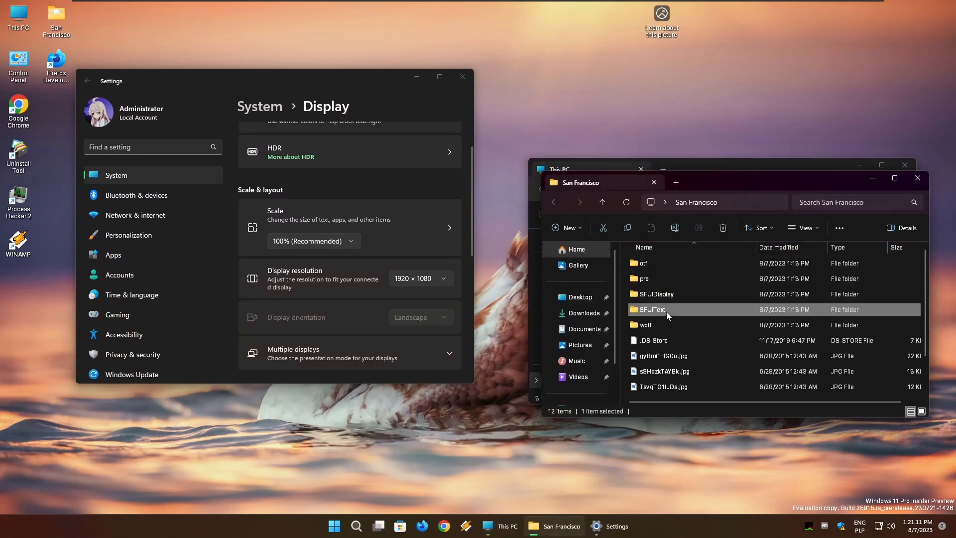
double_click(651, 309)
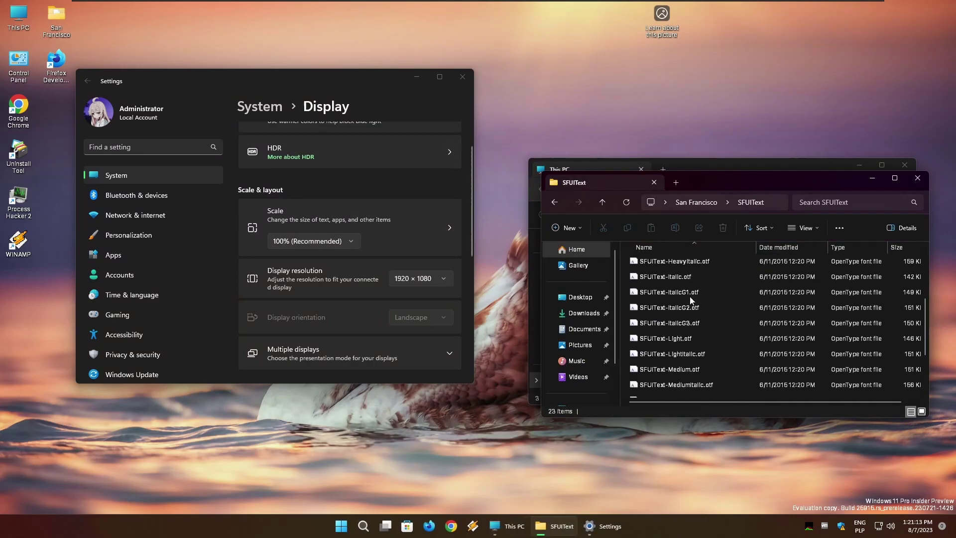
double_click(666, 276)
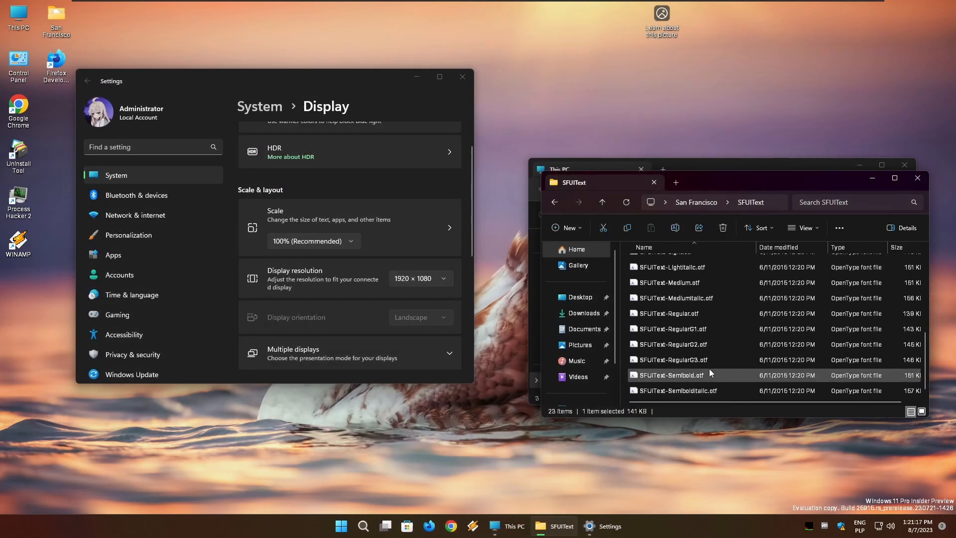
double_click(672, 375)
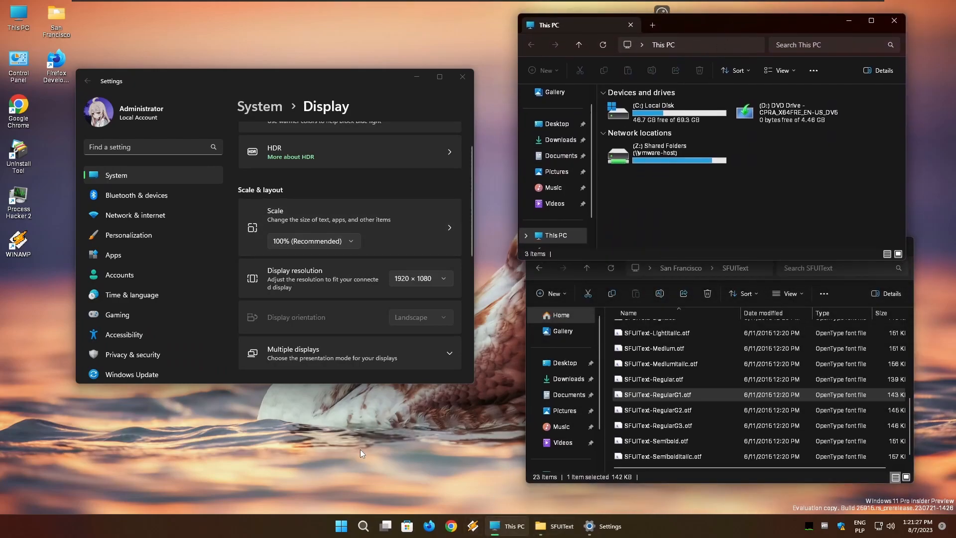
Set the display resolution back to 1366 × 768 and keep the change
left_click(420, 278)
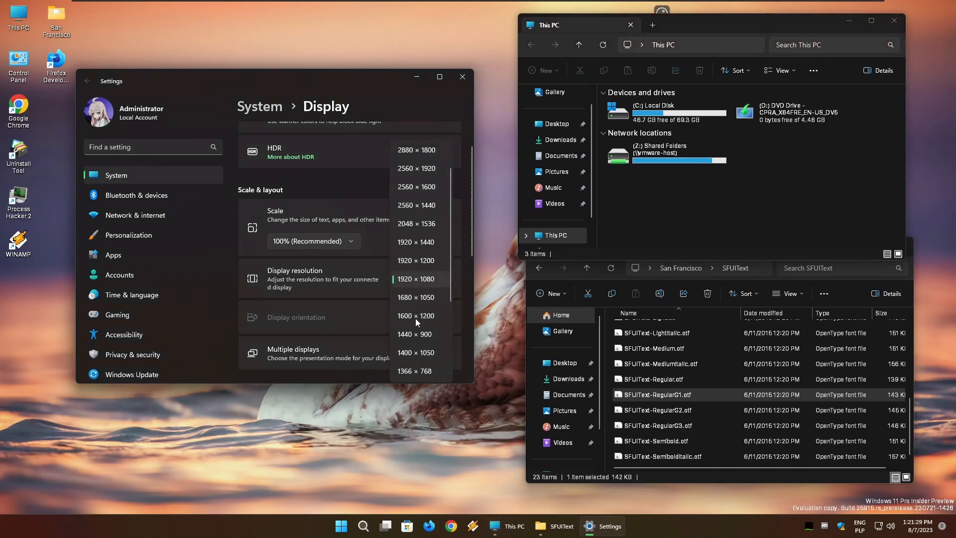
left_click(416, 370)
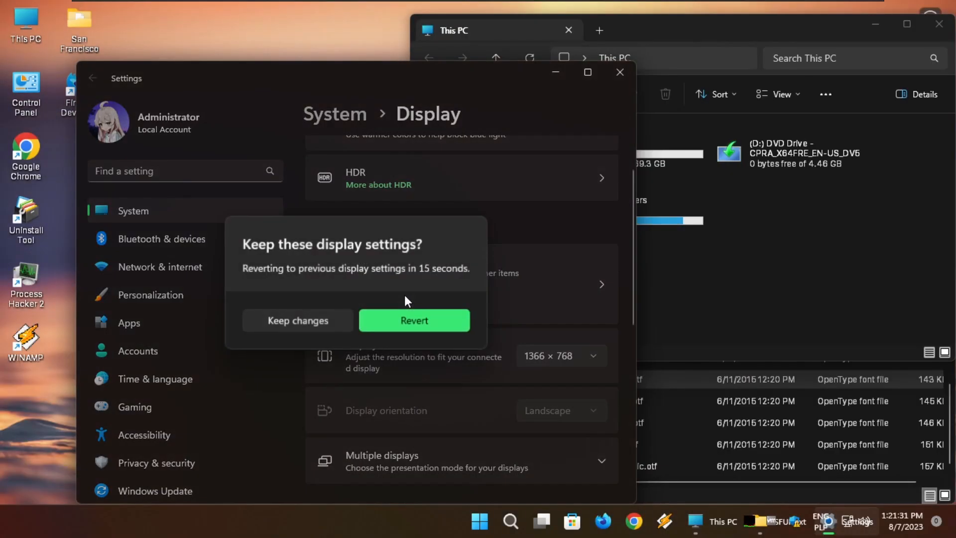
left_click(414, 319)
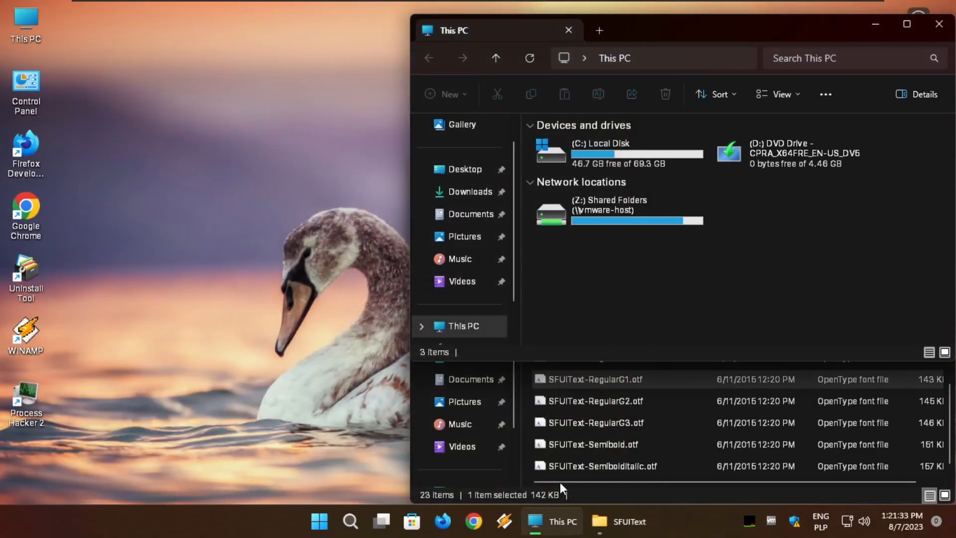
Browse Z: > USB > Programs Portable > Winaero Tweaker, select the program file and close the folder
double_click(636, 213)
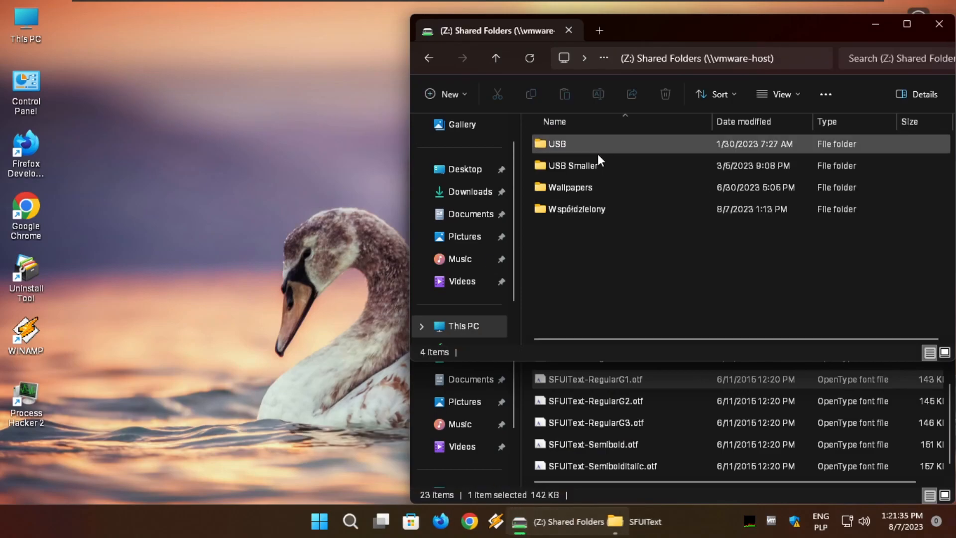
double_click(554, 144)
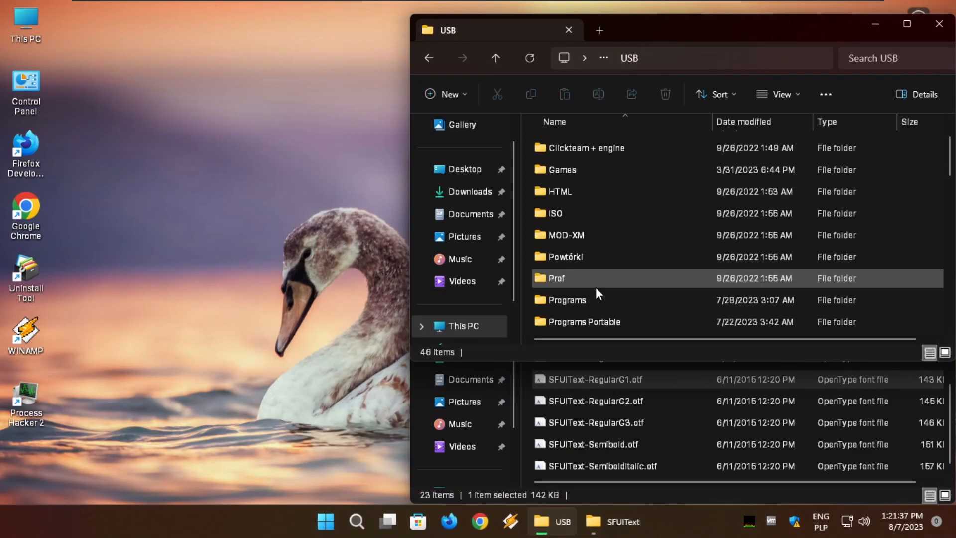
double_click(583, 322)
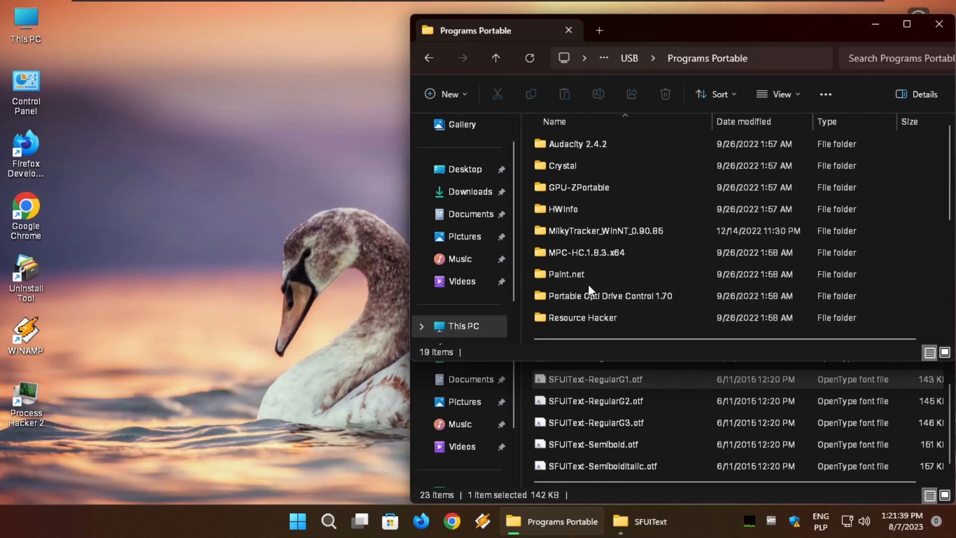
double_click(592, 296)
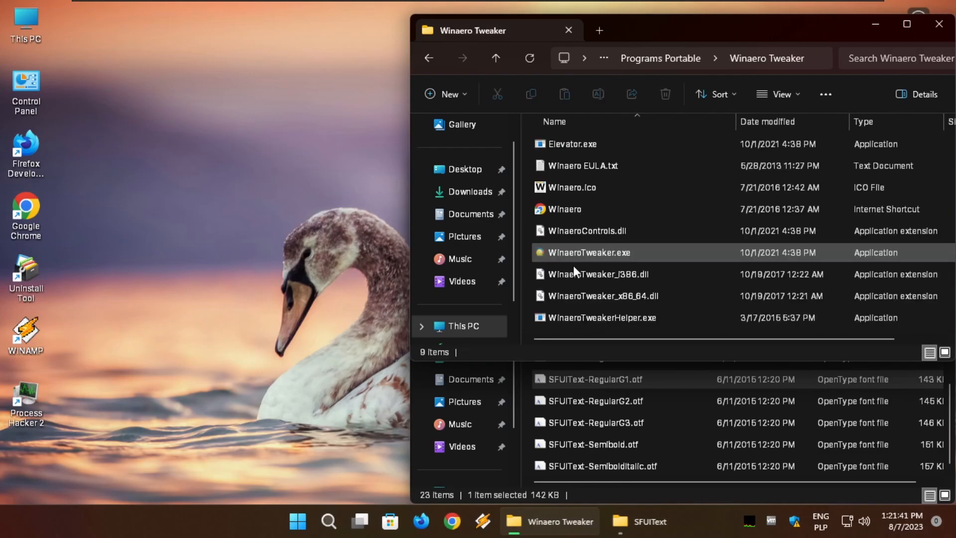
left_click(587, 252)
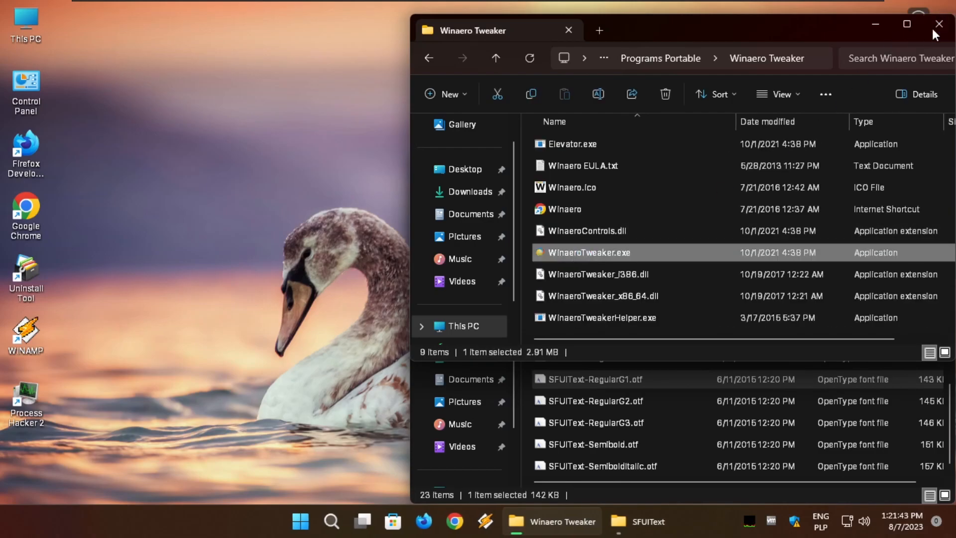
left_click(938, 31)
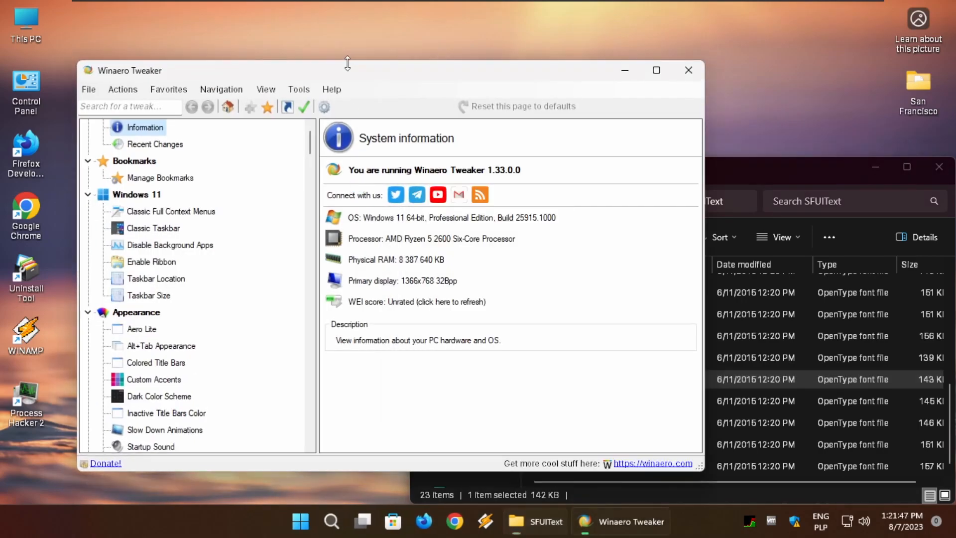
On the System Font tweak choose 'Use system default' and sign out to apply it
left_click(146, 346)
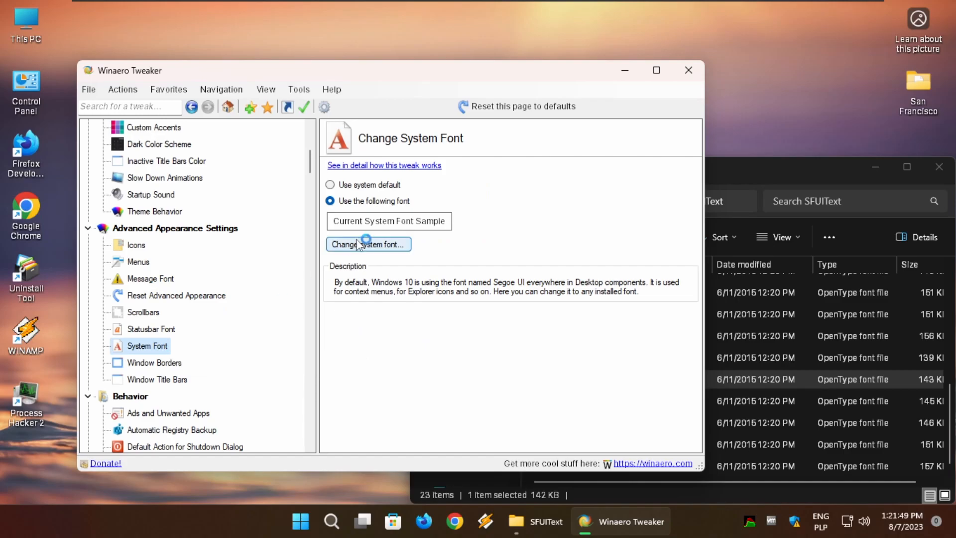
left_click(330, 185)
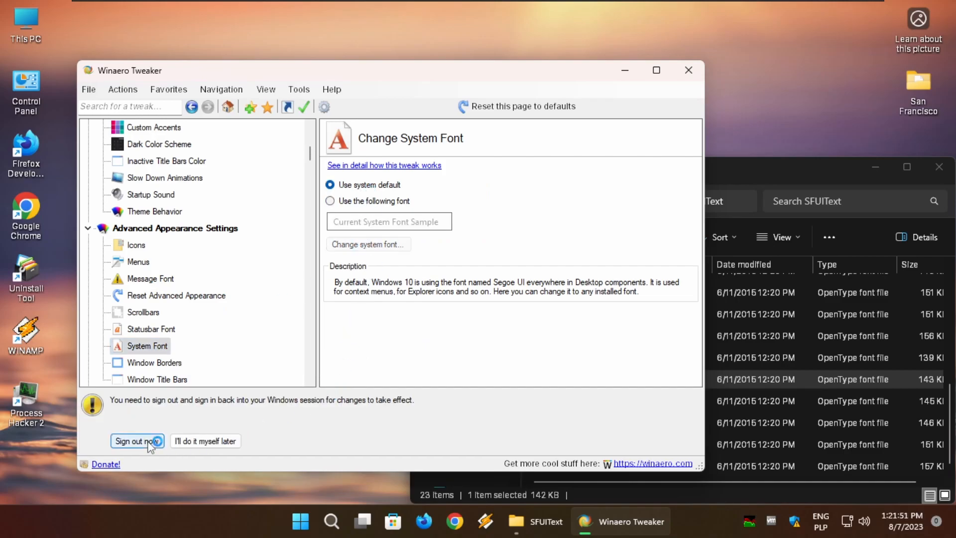
left_click(133, 441)
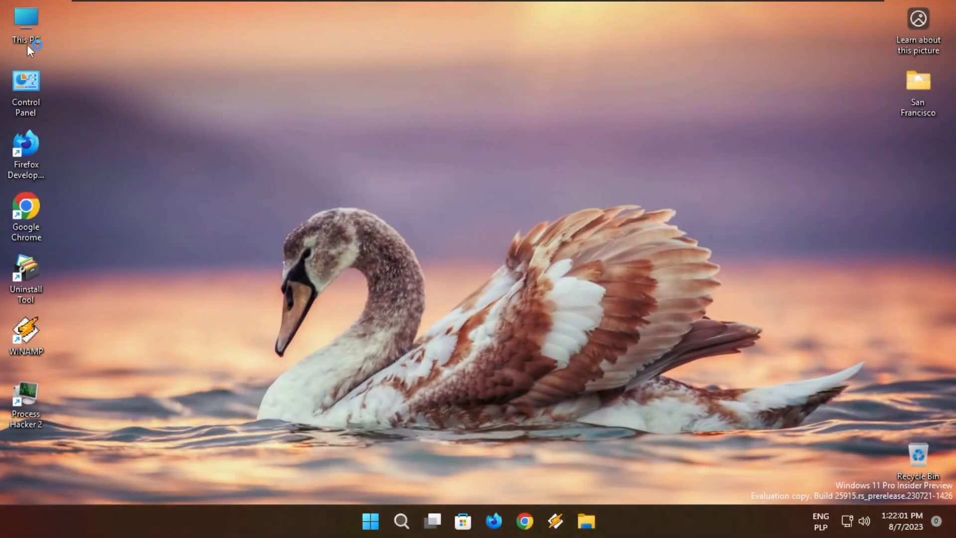
mouse_move(115, 81)
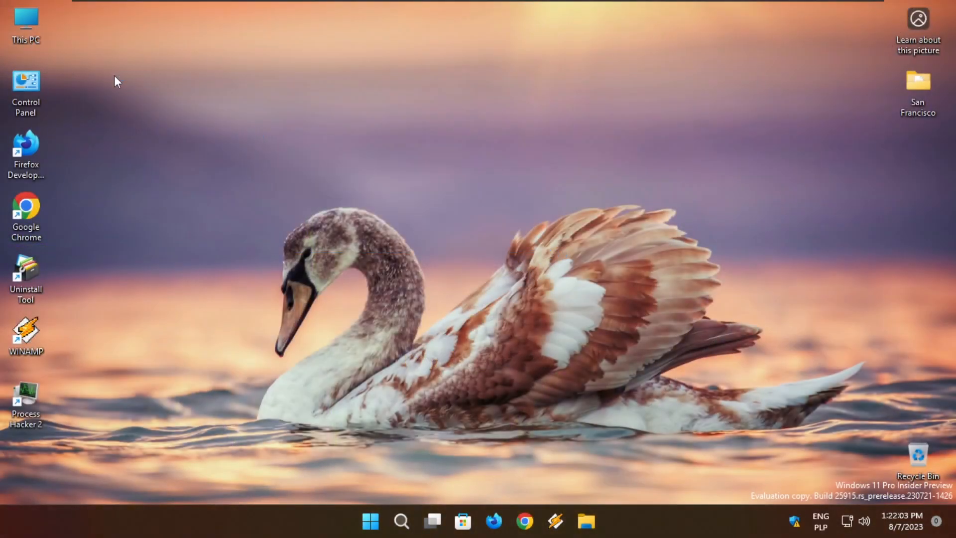
mouse_move(795, 299)
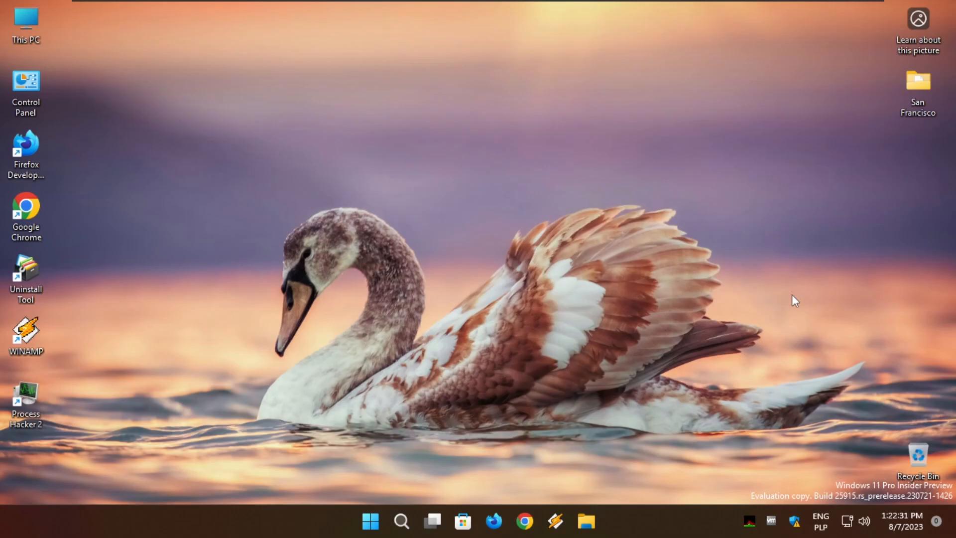
mouse_move(210, 324)
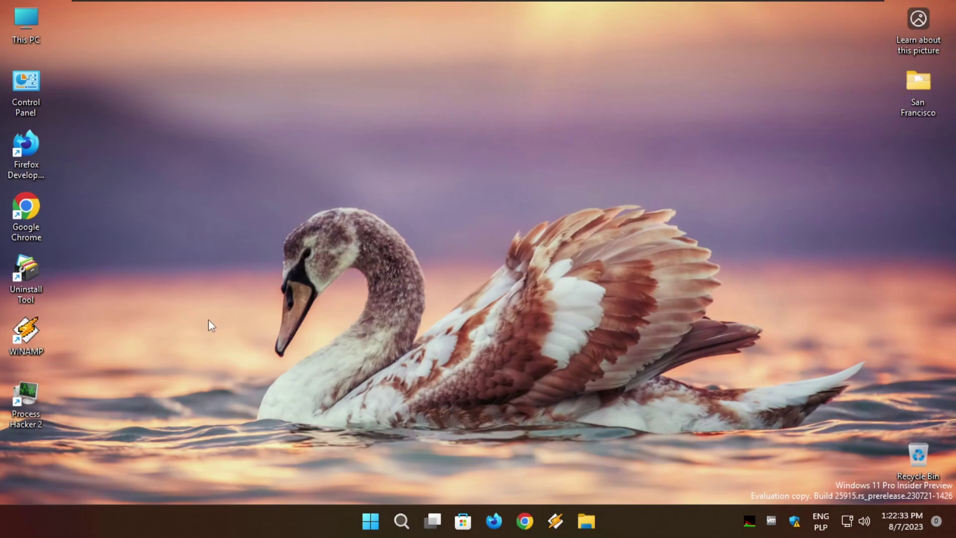